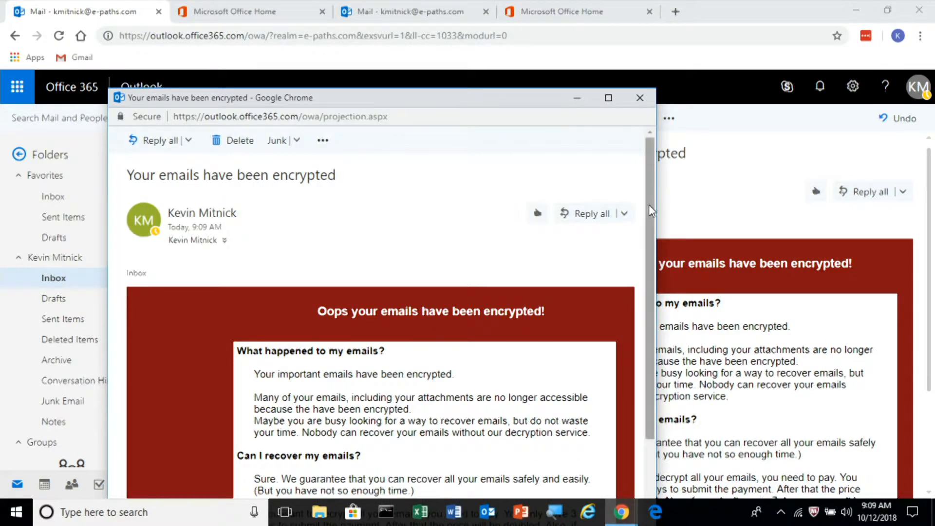
scroll(down, 3)
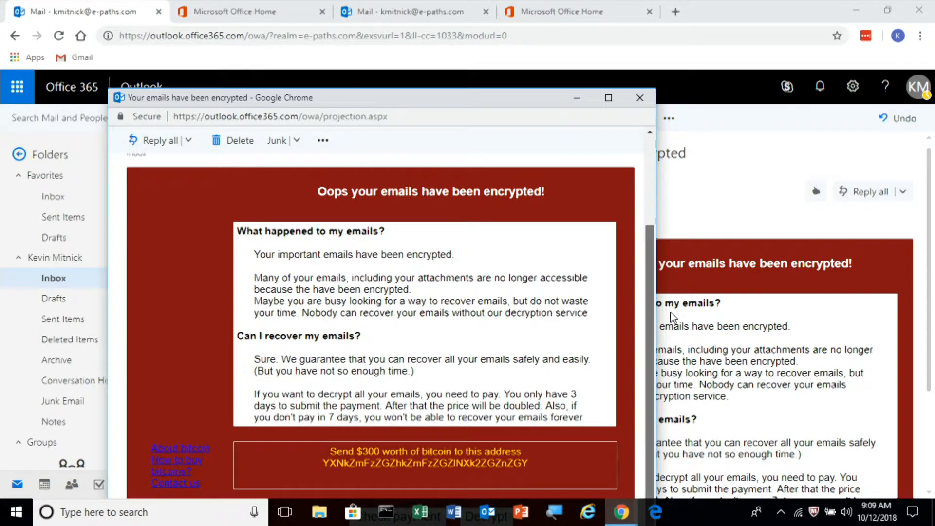